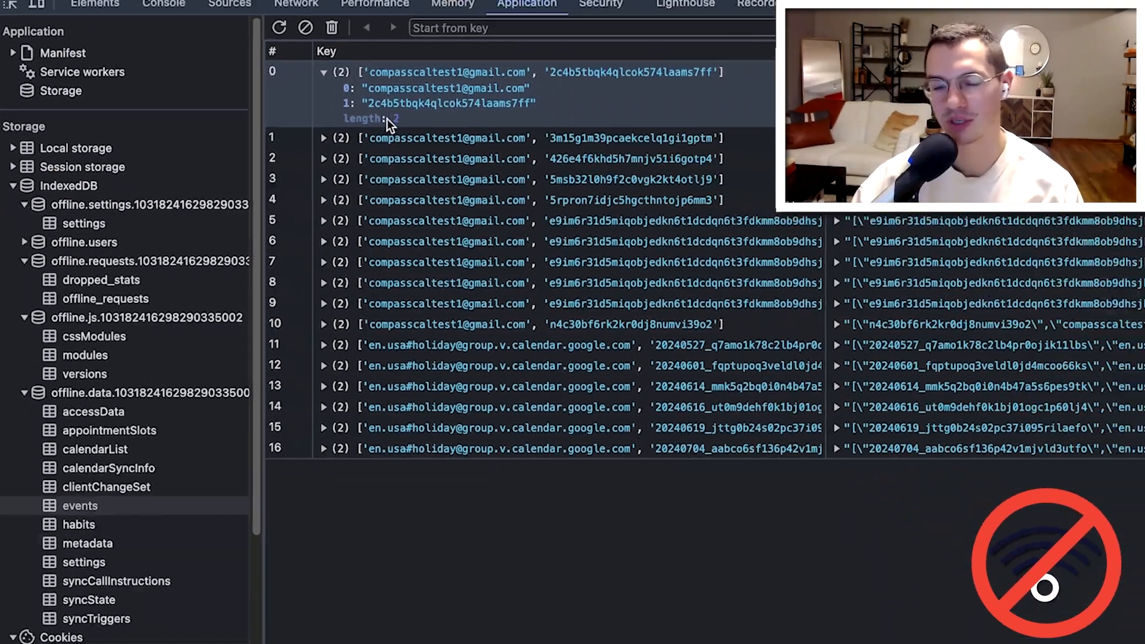
# Step: Browse the IndexedDB events store and the Sources panel's Page file tree
pyautogui.click(235, 7)
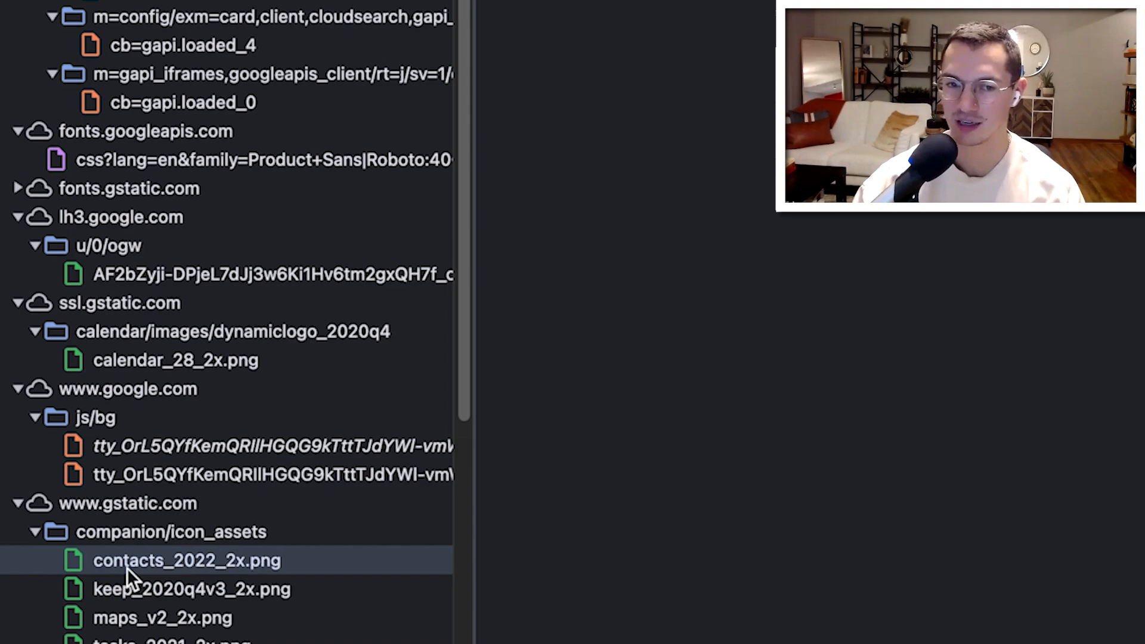
pyautogui.scroll(-3)
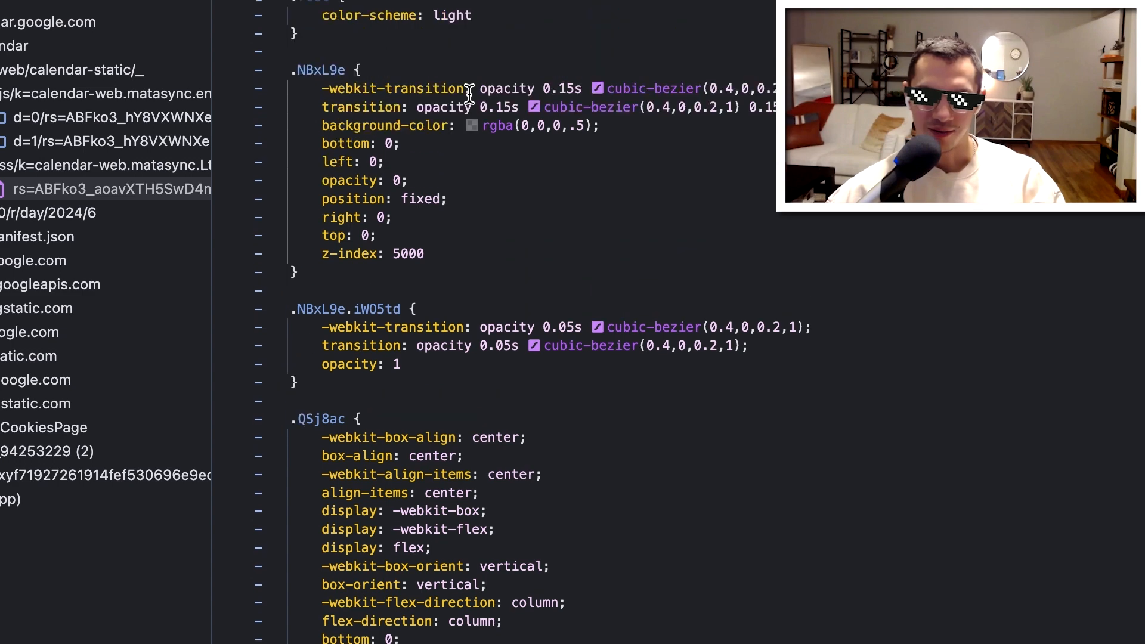
pyautogui.scroll(-3)
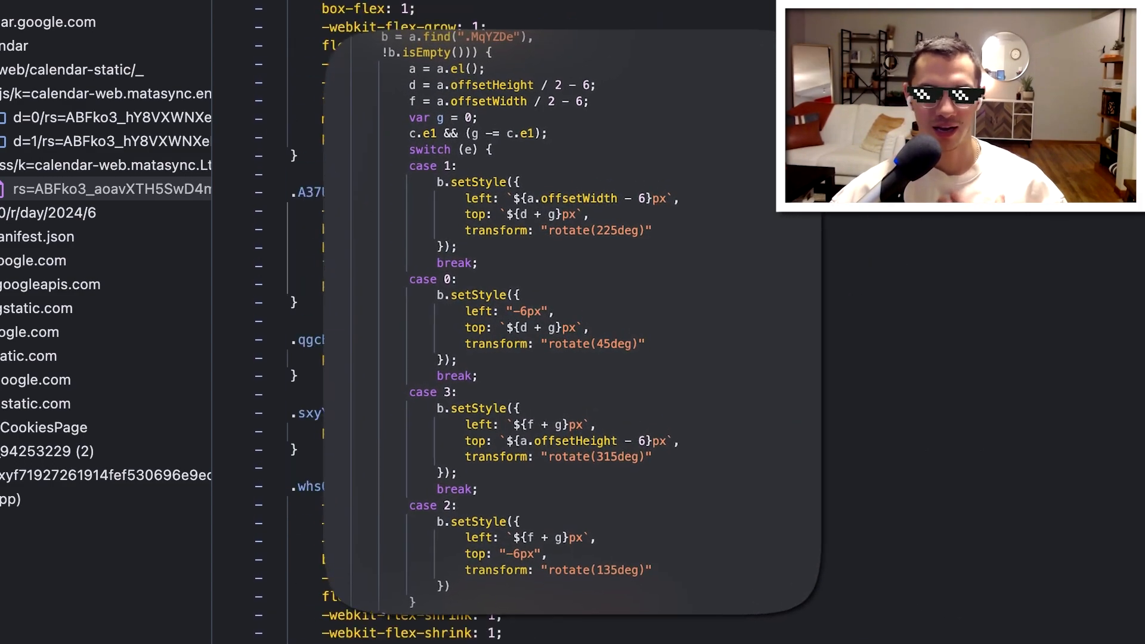
pyautogui.click(166, 326)
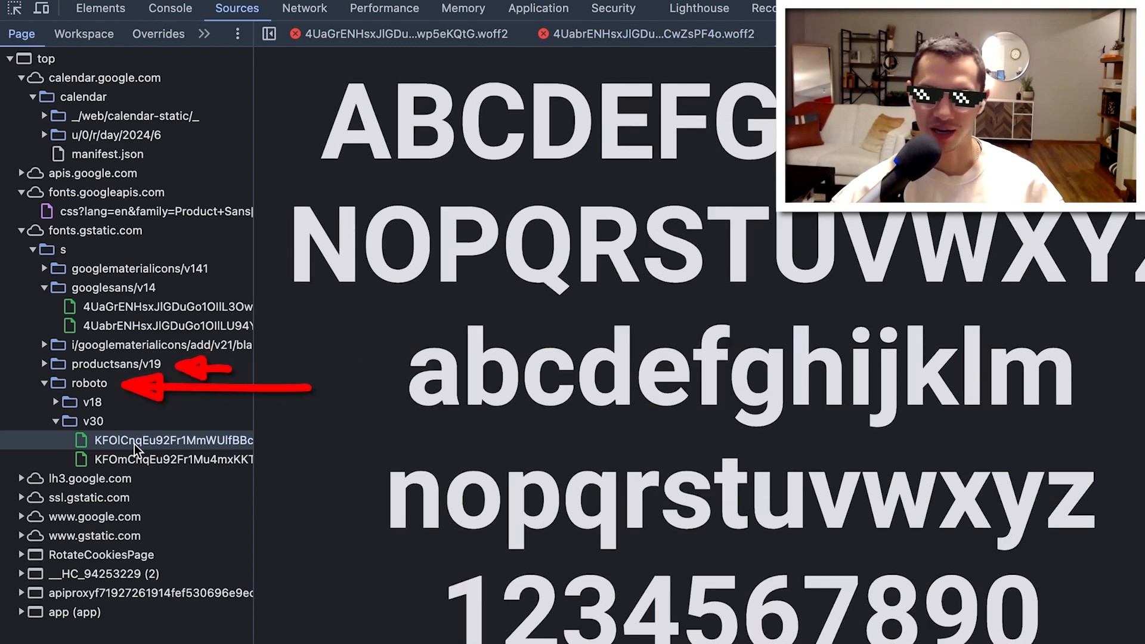
# Step: Preview the Roboto v30 font file loaded from fonts.gstatic.com
pyautogui.click(172, 460)
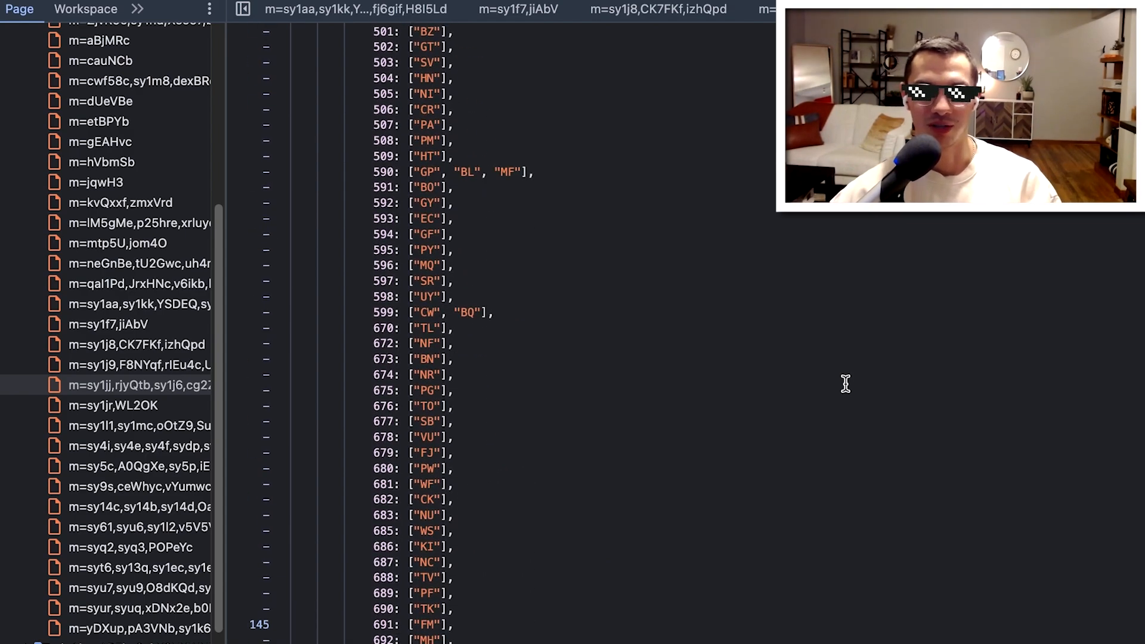
pyautogui.scroll(-3)
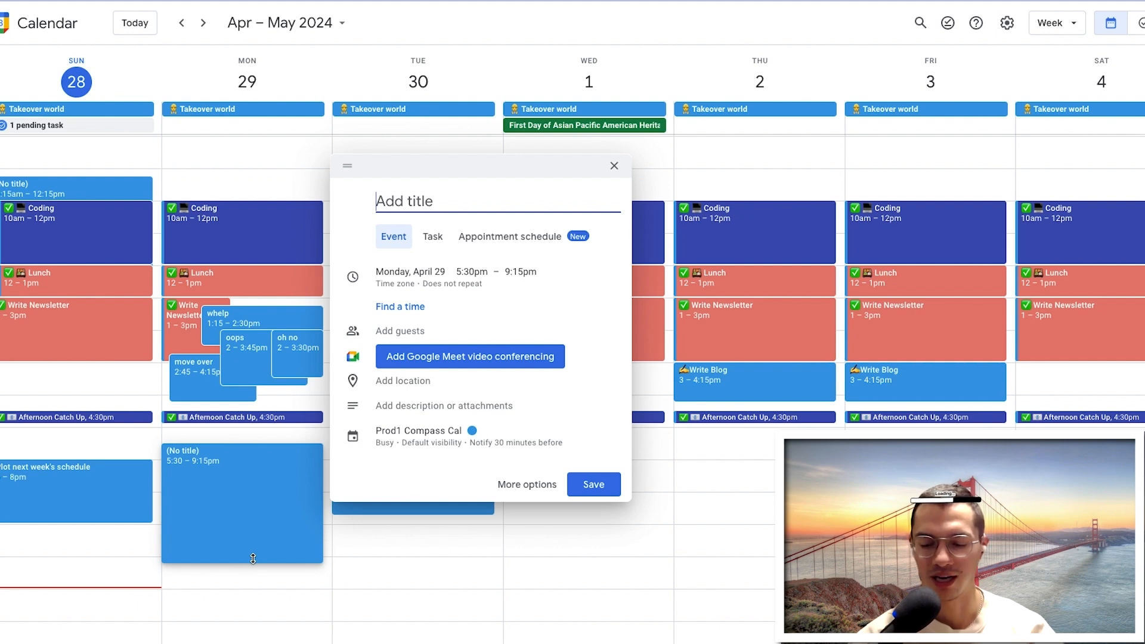
# Step: Save a new Monday 5:30–9:15pm event titled 'dialog' from the quick-create dialog
pyautogui.write('dialog')
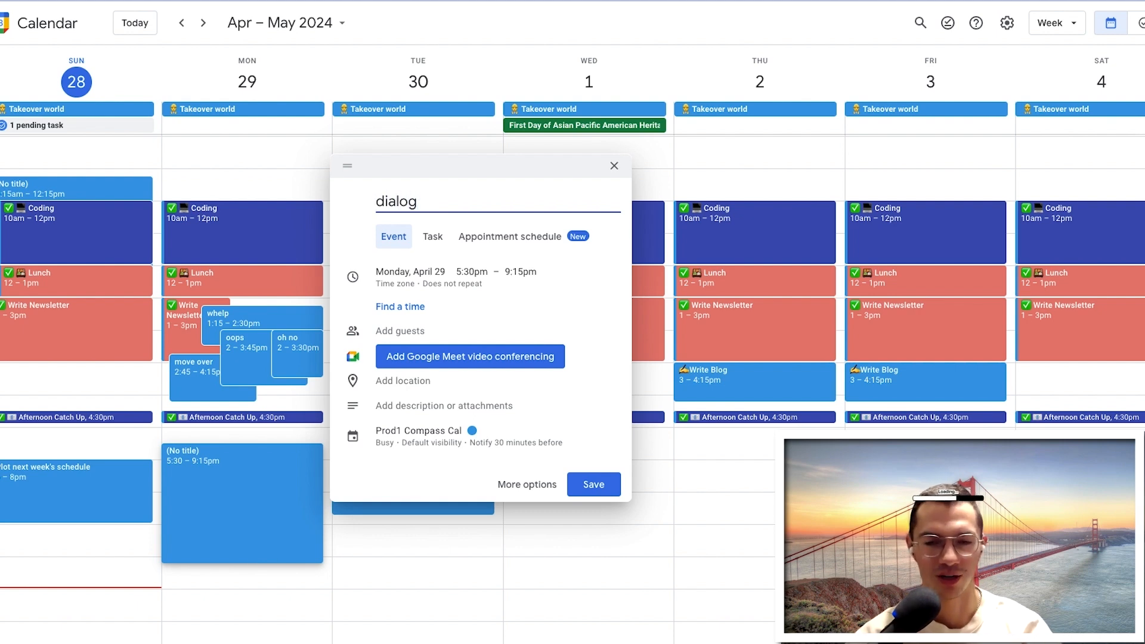
pyautogui.click(593, 484)
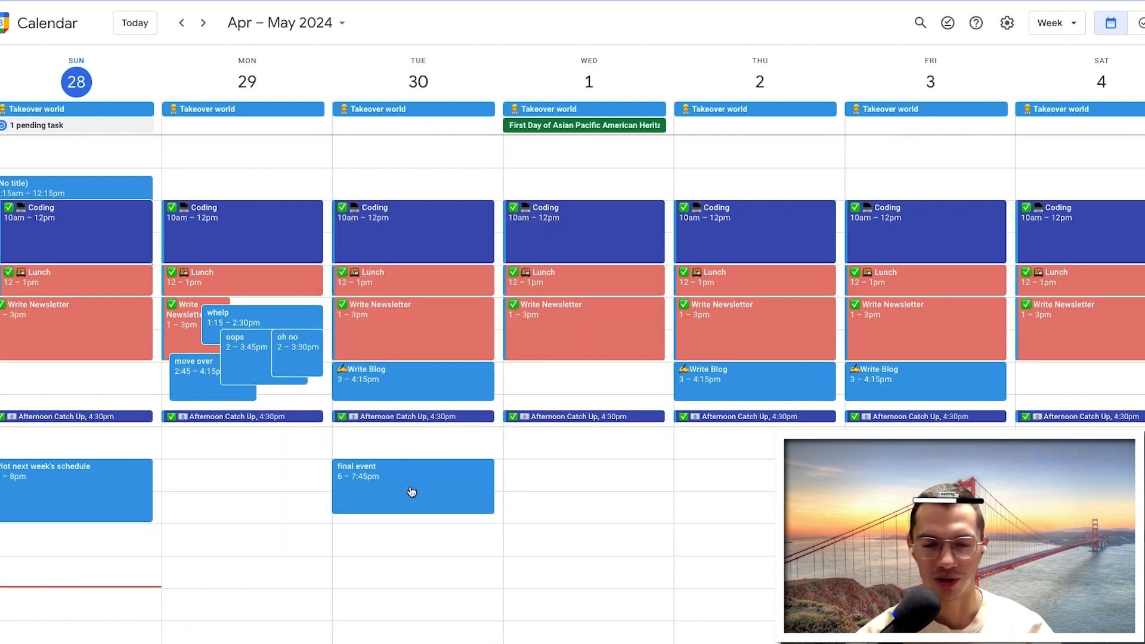
# Step: Bring up the Tuesday final event's details and its full editing page
pyautogui.click(413, 486)
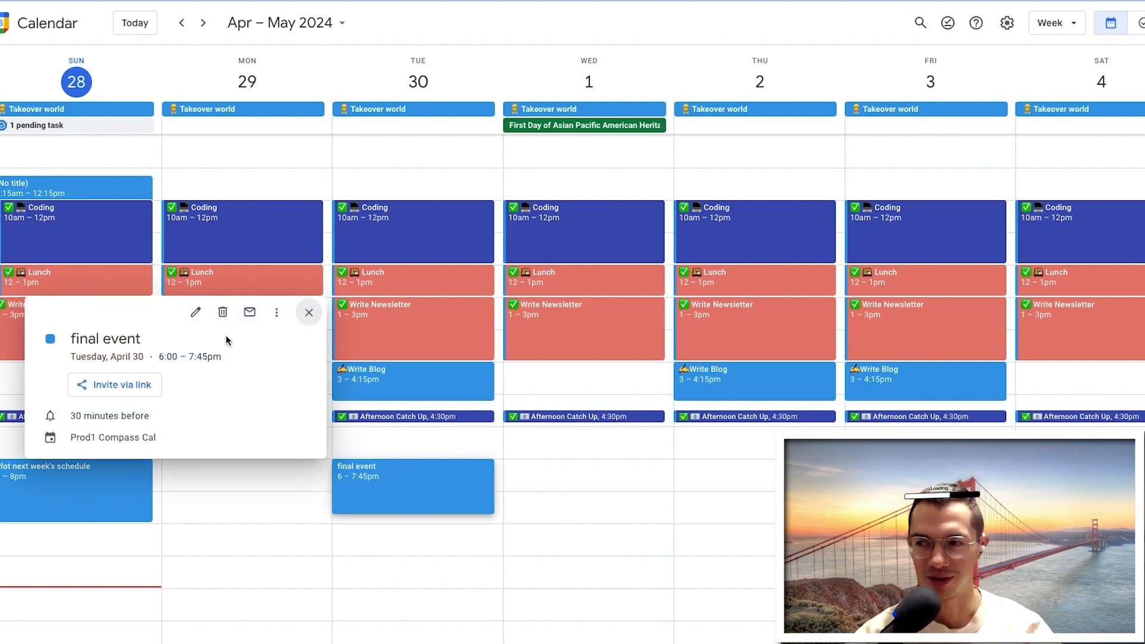
pyautogui.click(195, 313)
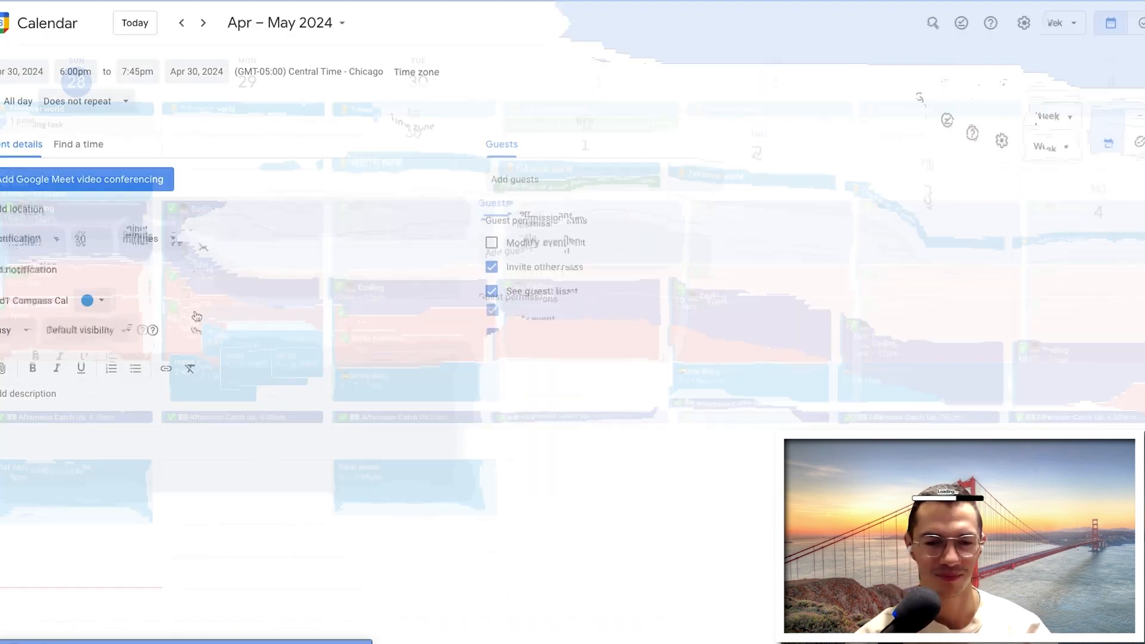
pyautogui.click(1024, 23)
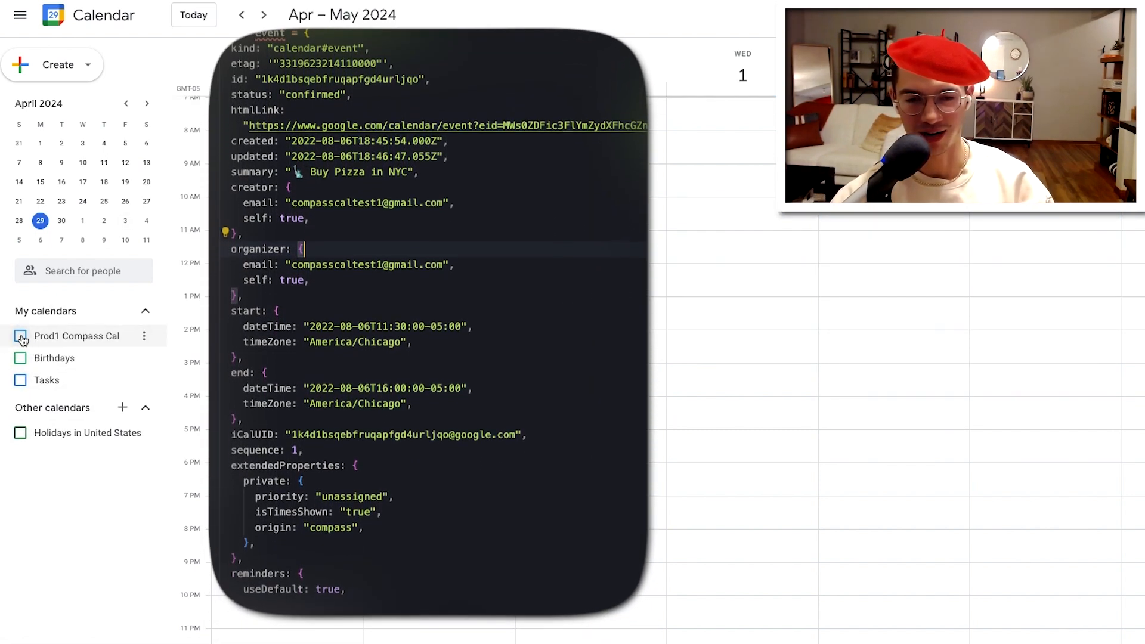
# Step: Toggle the Prod1 Compass Cal checkbox under My calendars
pyautogui.click(21, 336)
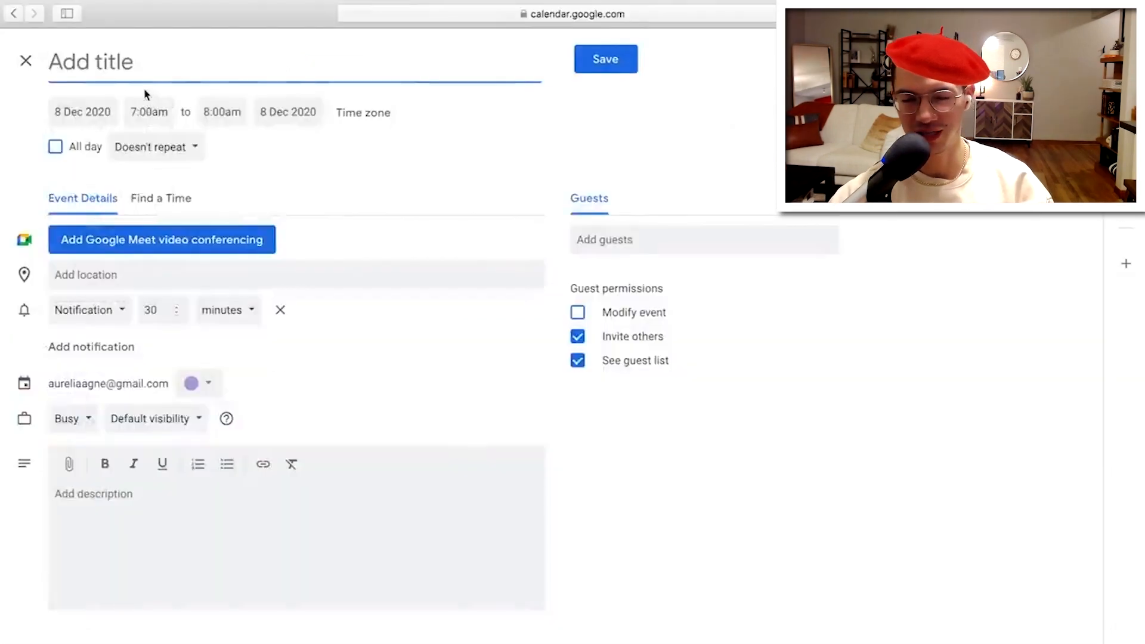
# Step: Begin the new 8 Dec 2020 event's title with 'Worko'
pyautogui.write('Worko')
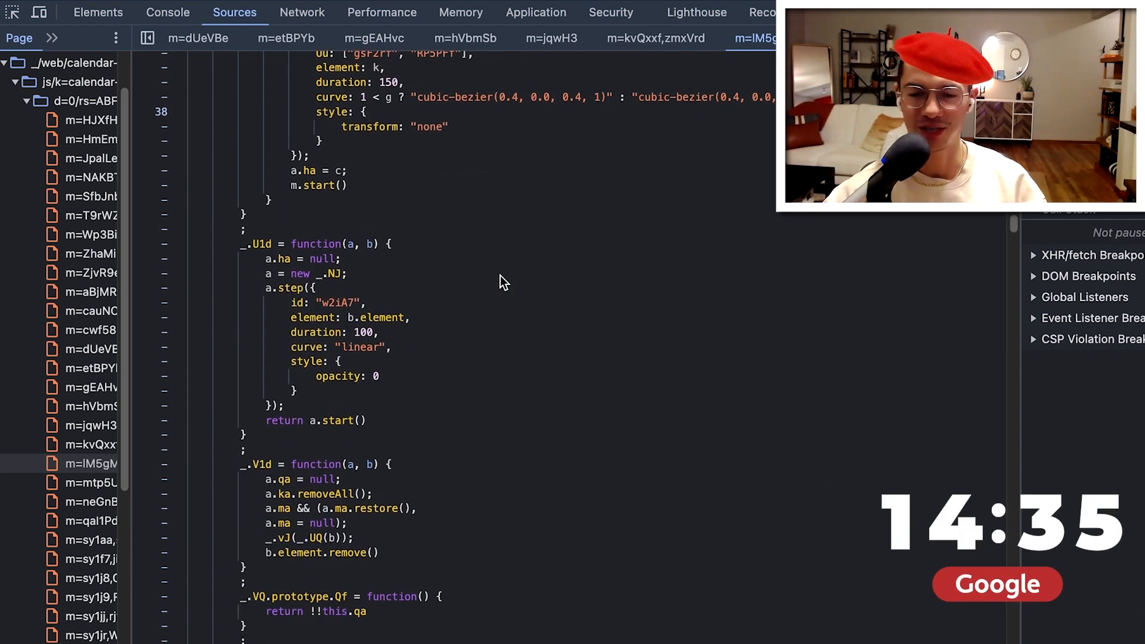
pyautogui.scroll(-3)
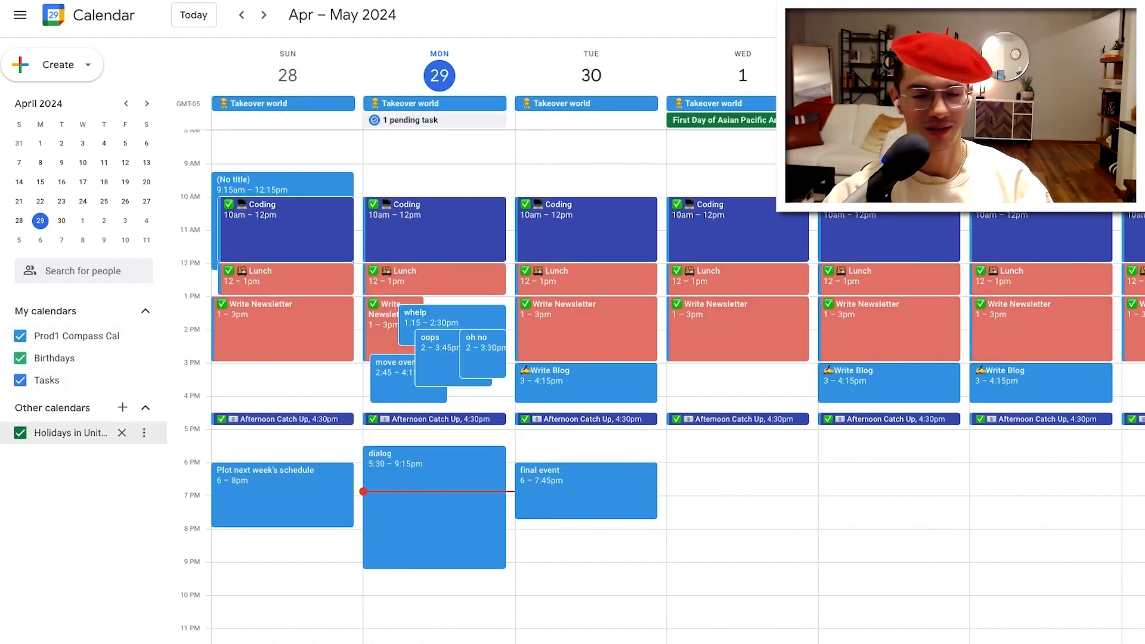
# Step: Hide the US Holidays calendar and toggle the Prod1 Compass Cal events off and on
pyautogui.click(20, 432)
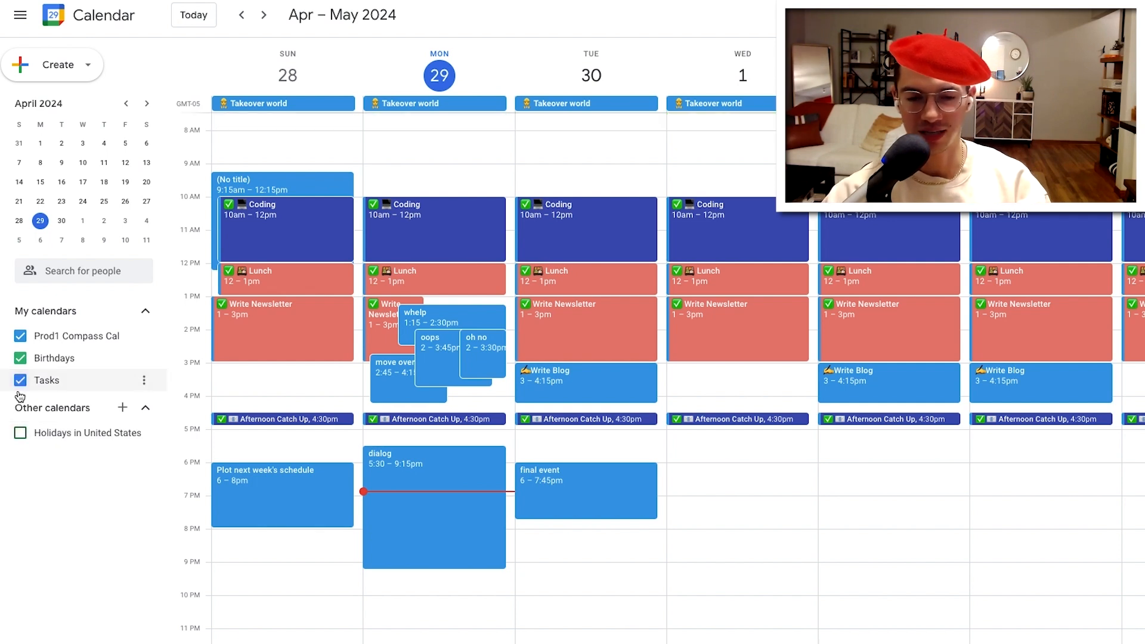
pyautogui.click(20, 337)
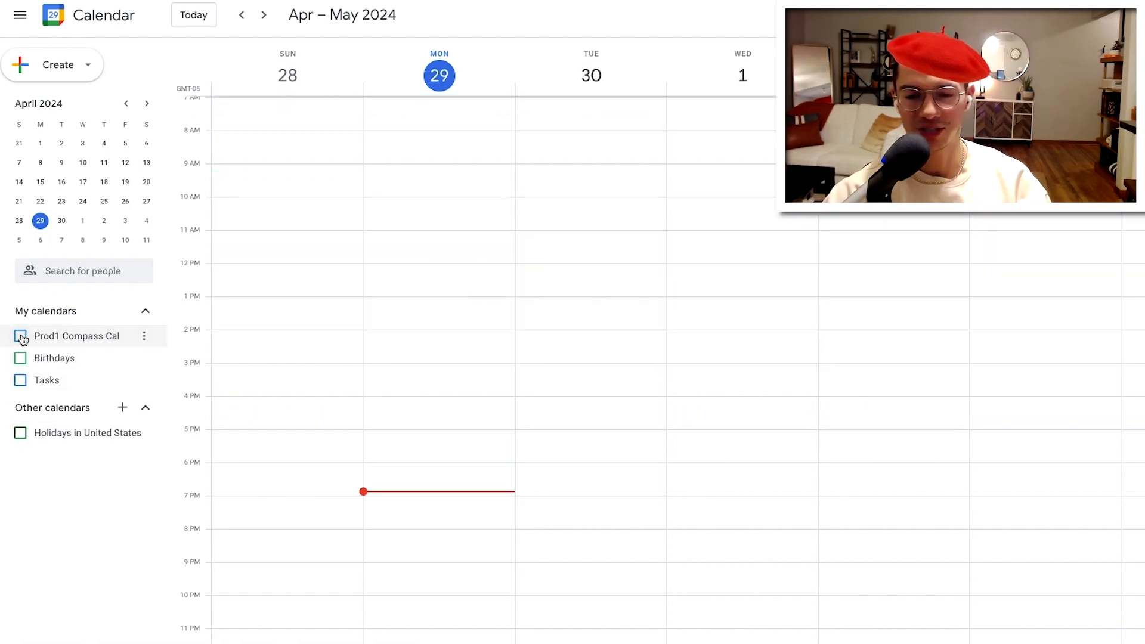
pyautogui.click(20, 337)
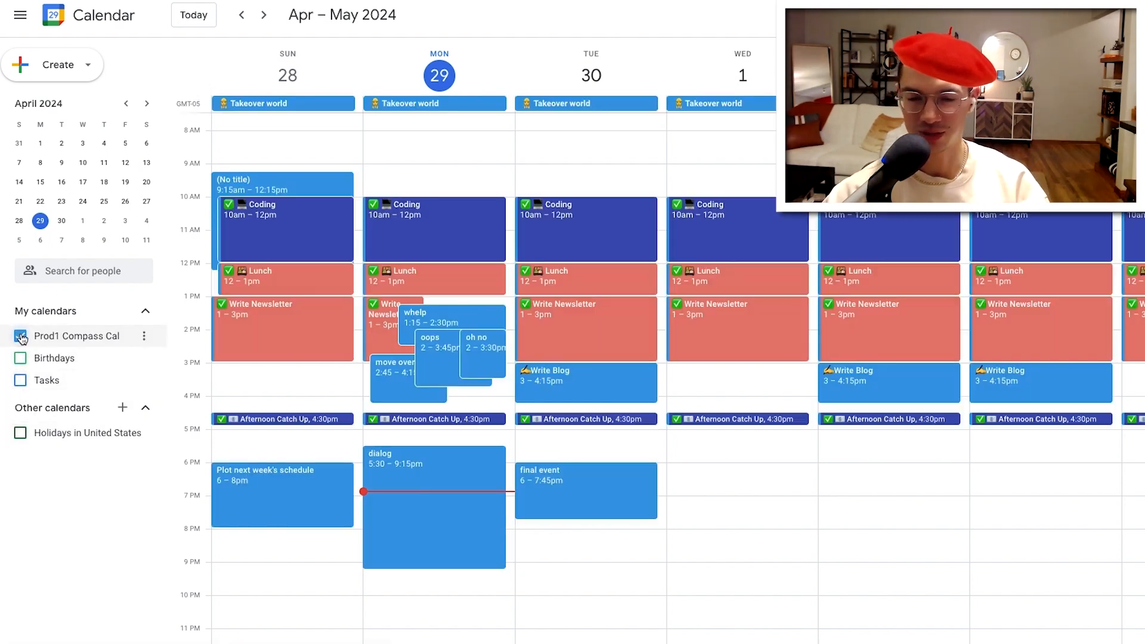
pyautogui.click(20, 337)
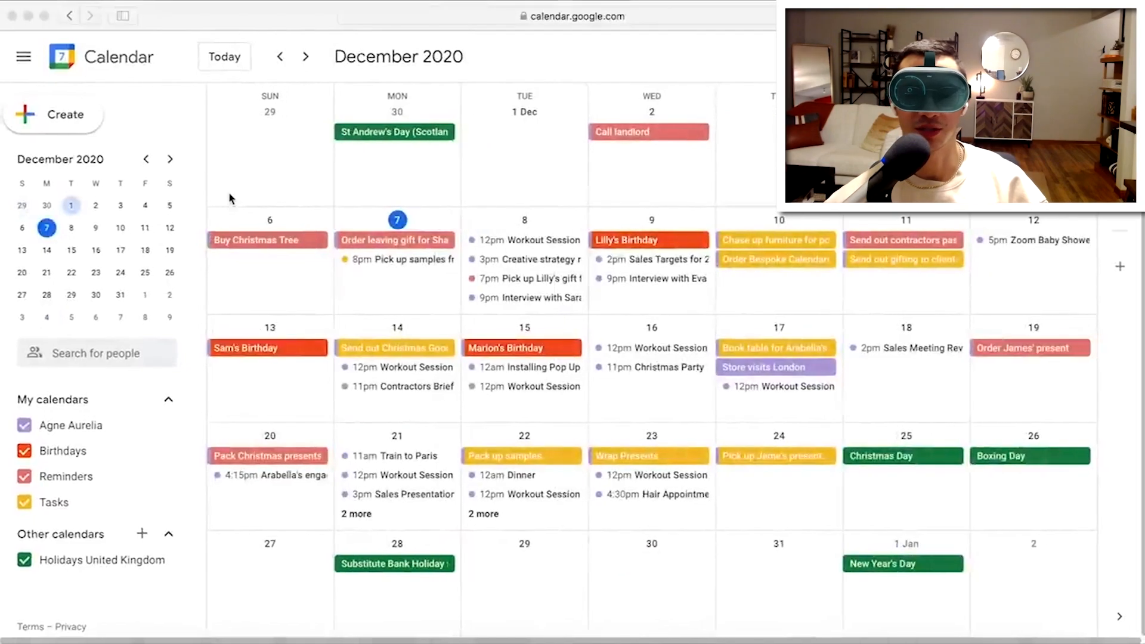
pyautogui.moveTo(185, 448)
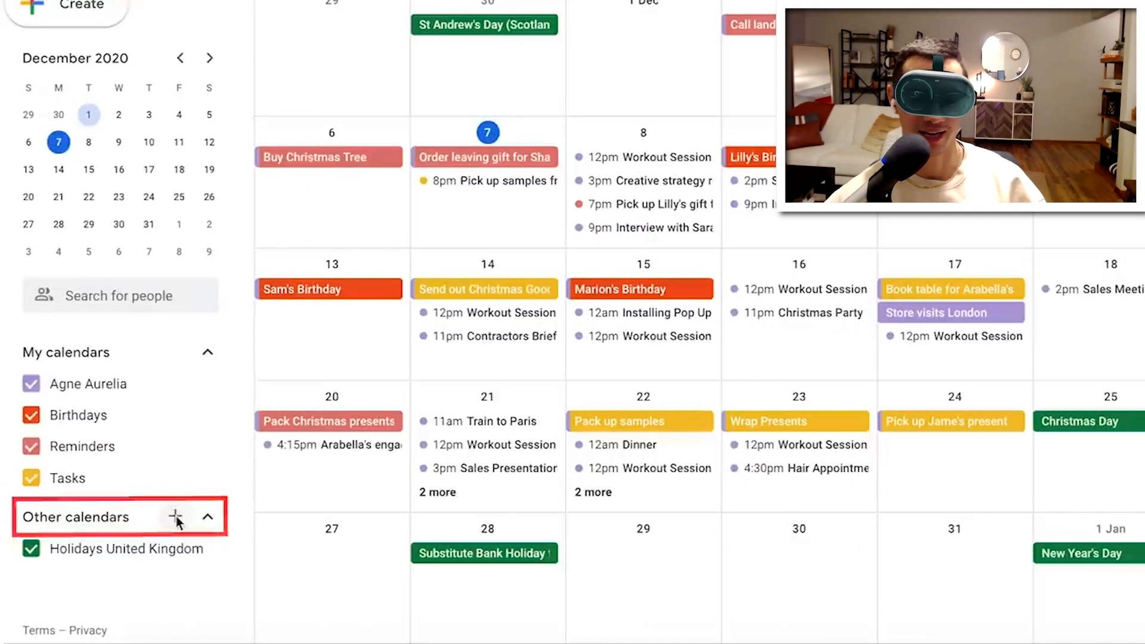
pyautogui.click(176, 517)
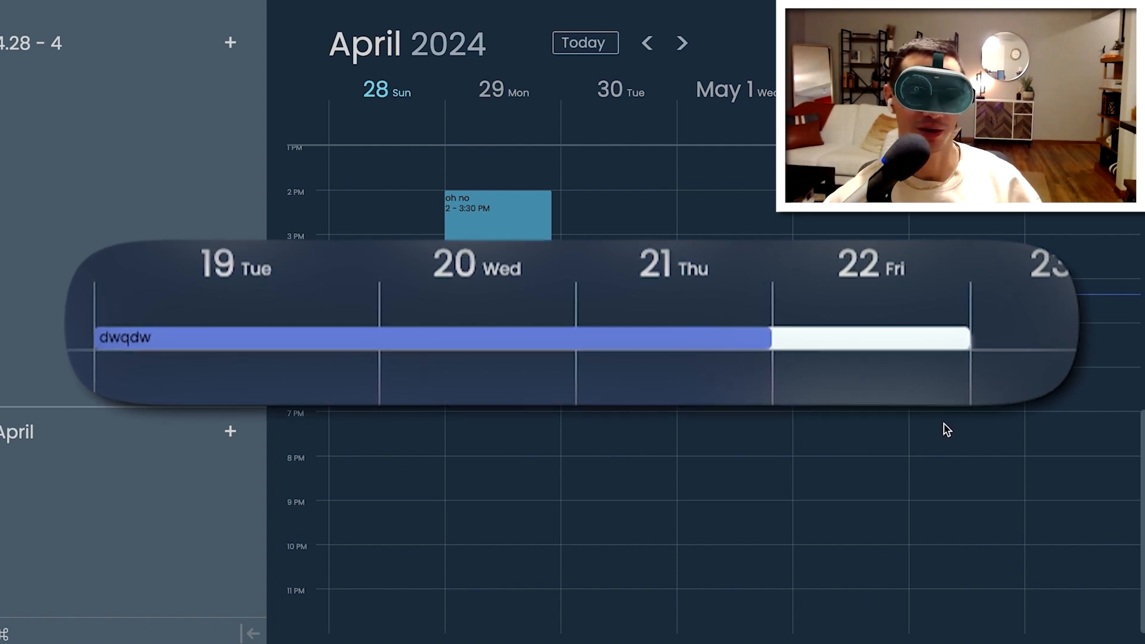
# Step: Select and clear the April 28, 2024 week grid in the custom calendar app
pyautogui.click(497, 208)
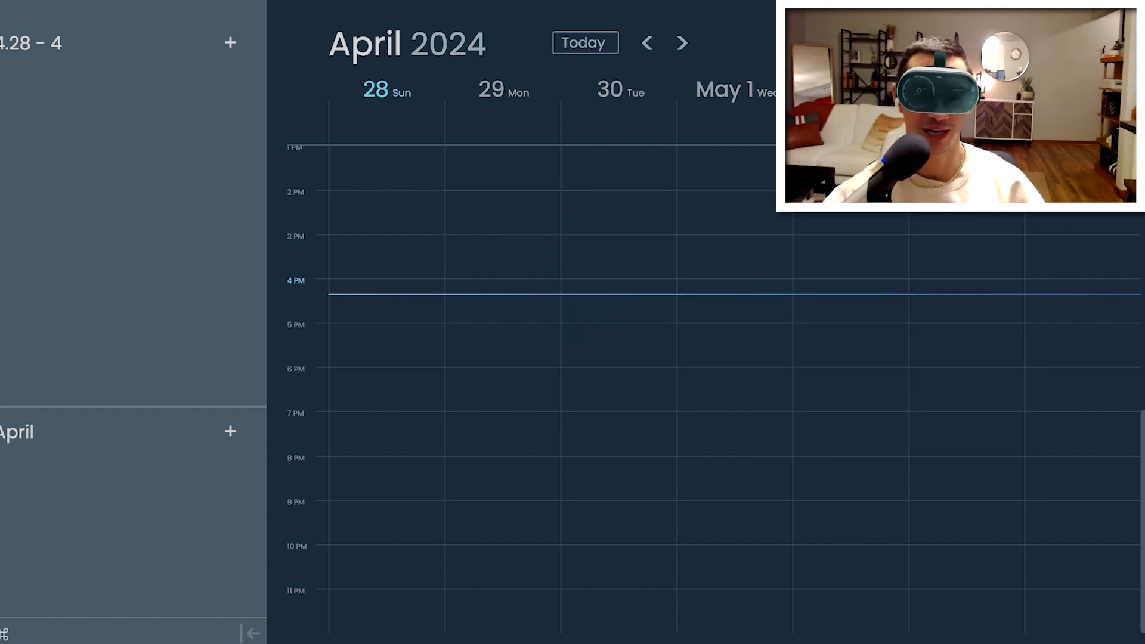
pyautogui.moveTo(496, 200); pyautogui.dragTo(496, 278)
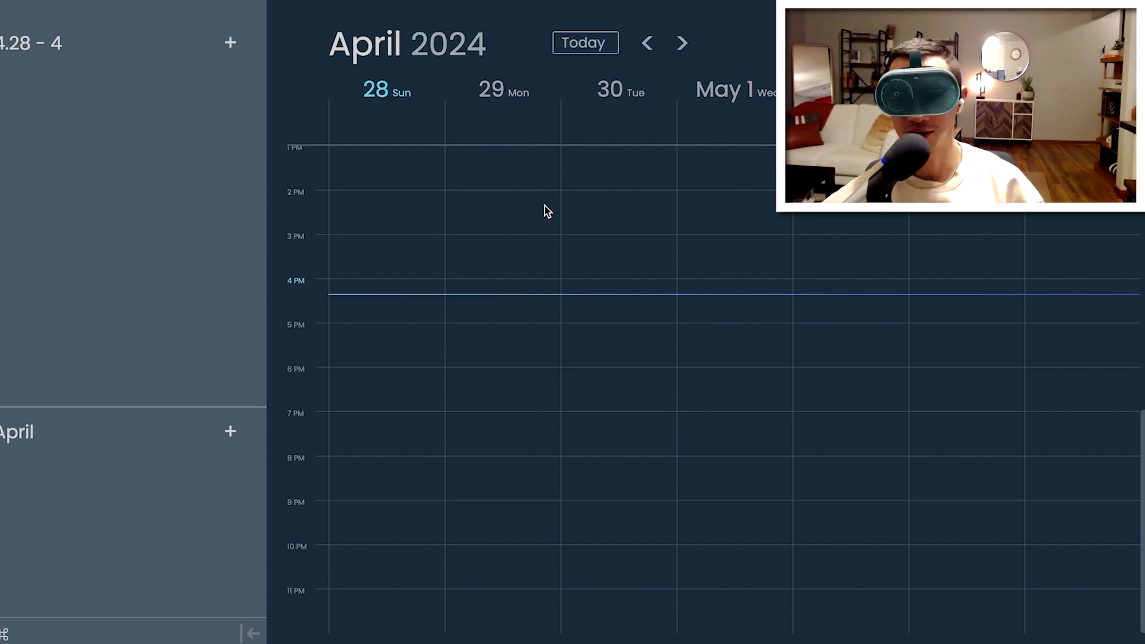
pyautogui.click(548, 211)
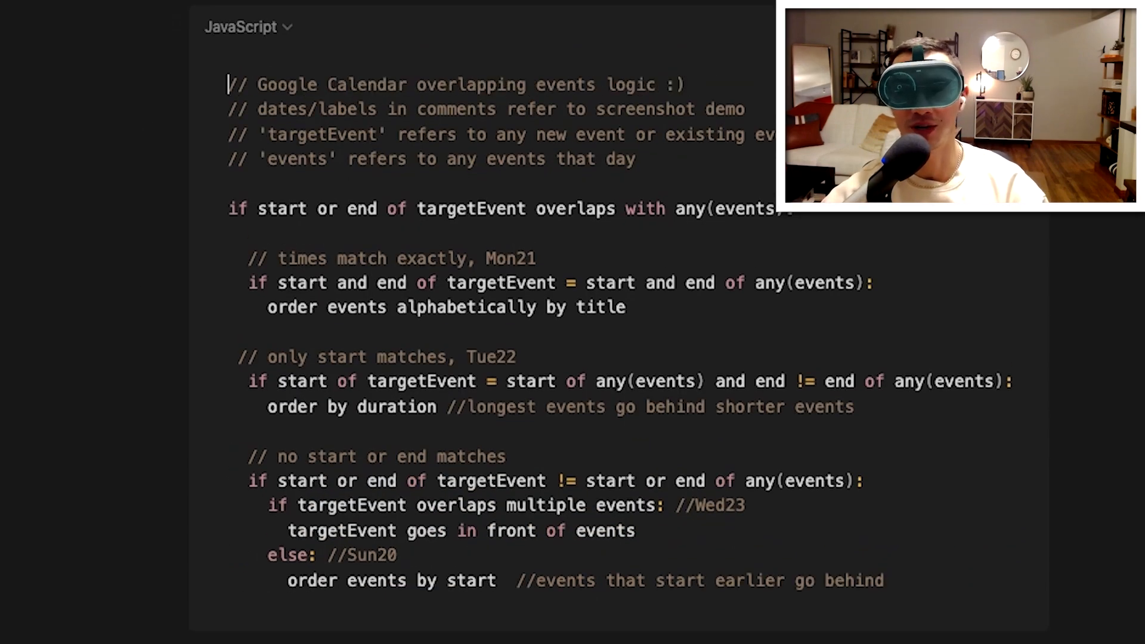
# Step: Scroll through the overlapping-events pseudocode in the JavaScript file
pyautogui.scroll(-3)
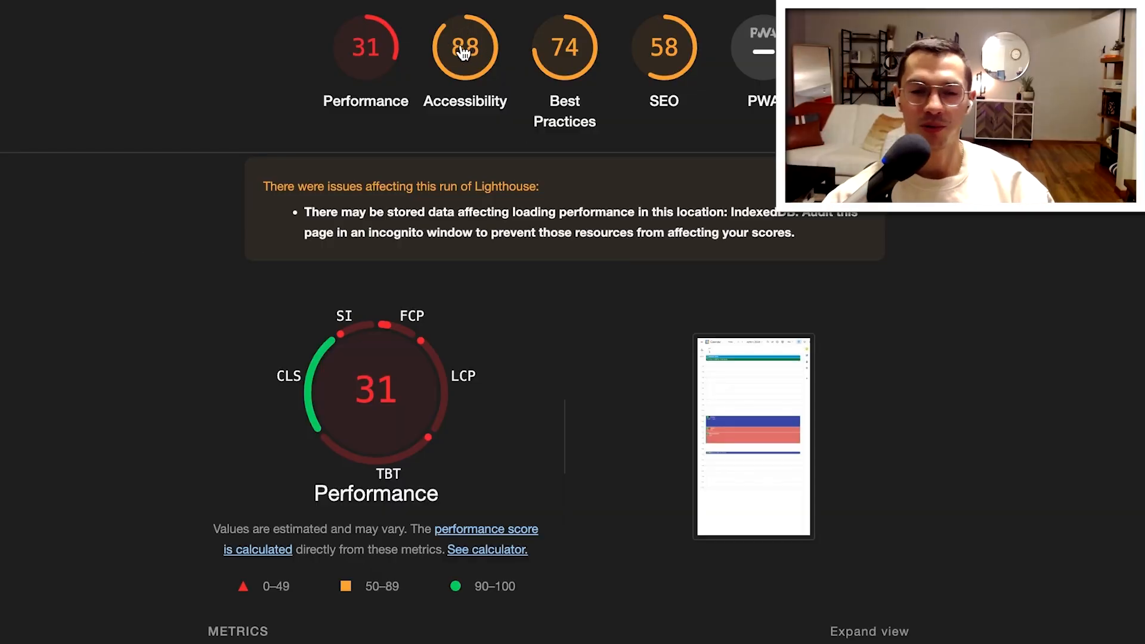
# Step: Show the Lighthouse Metrics section with First Contentful Paint and Total Blocking Time
pyautogui.click(464, 47)
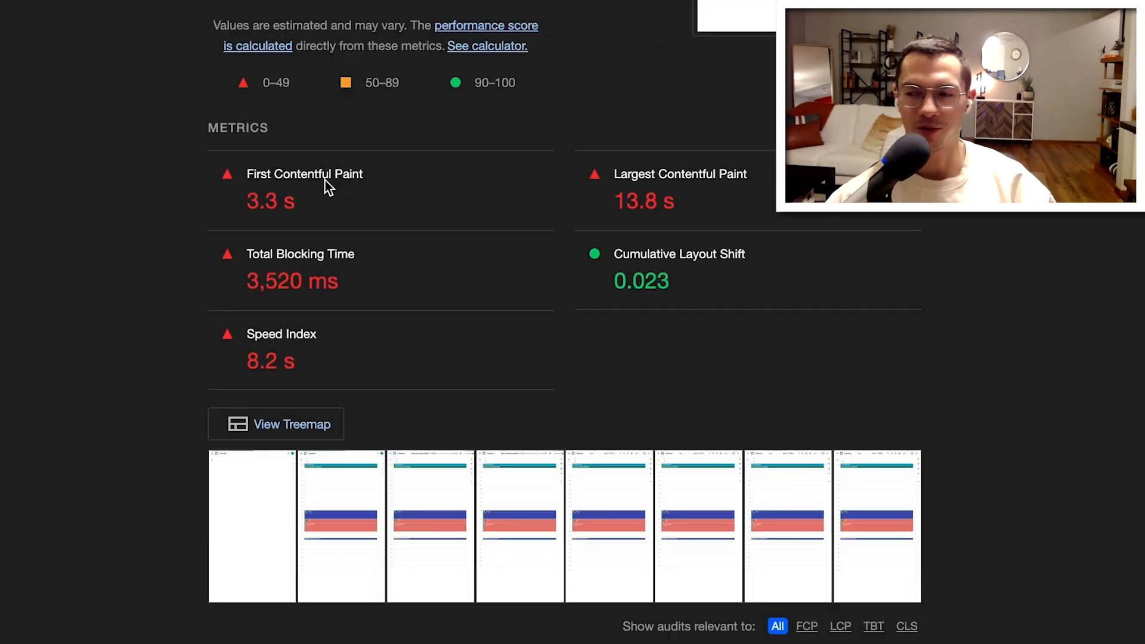
pyautogui.scroll(-3)
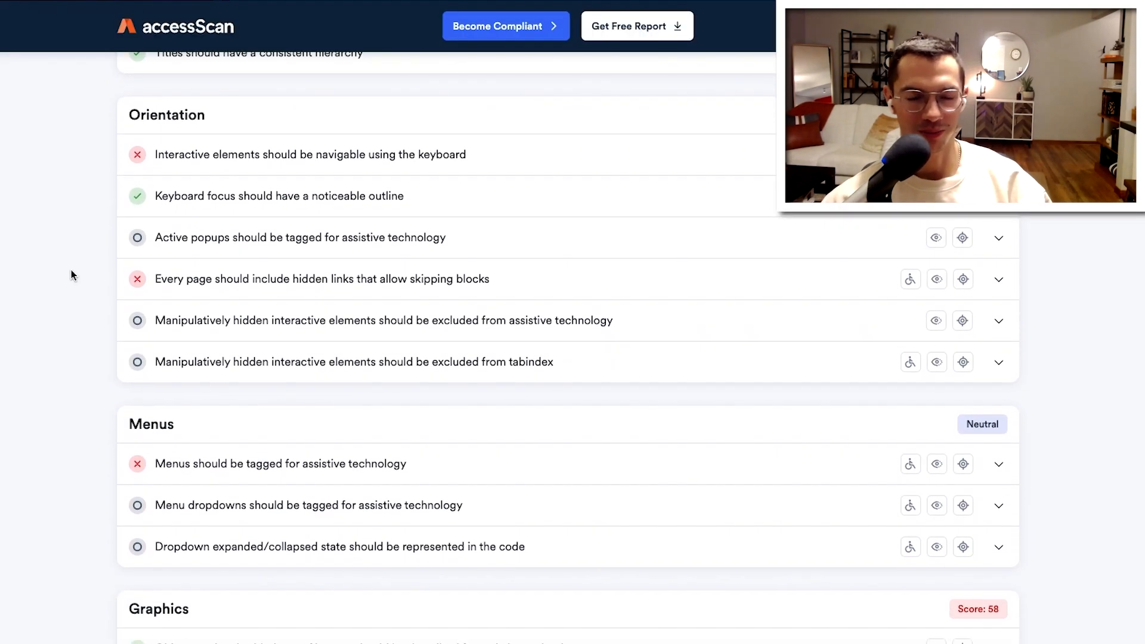
# Step: Scroll past Menus, Graphics, Forms and Document to the Readability and Carousels checks
pyautogui.scroll(-3)
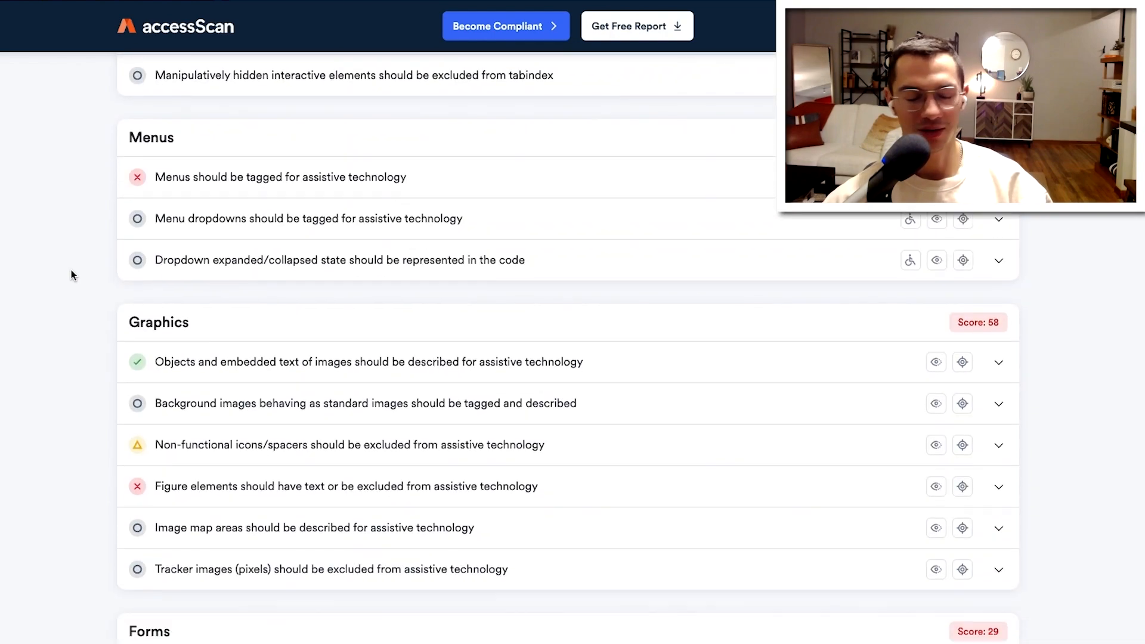
pyautogui.scroll(-3)
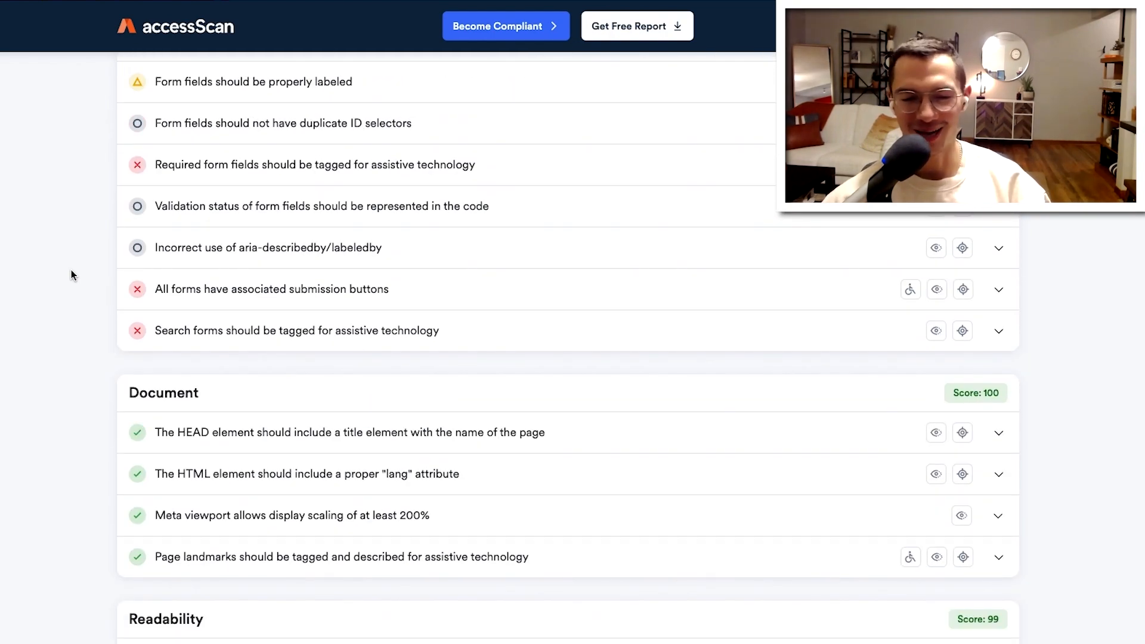
pyautogui.scroll(-3)
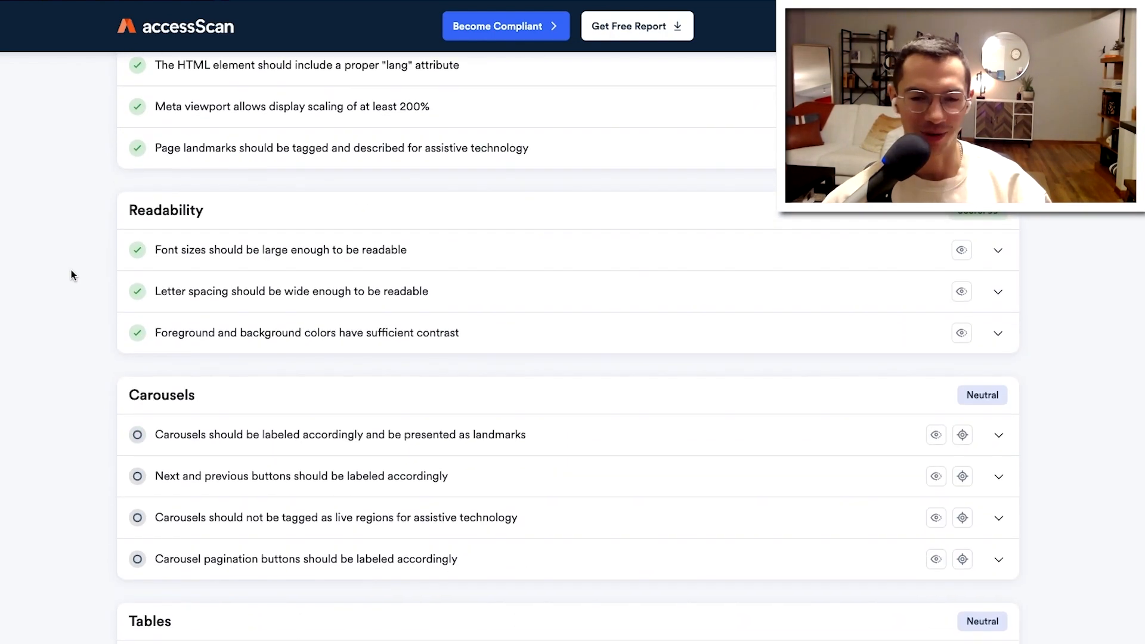
pyautogui.scroll(-3)
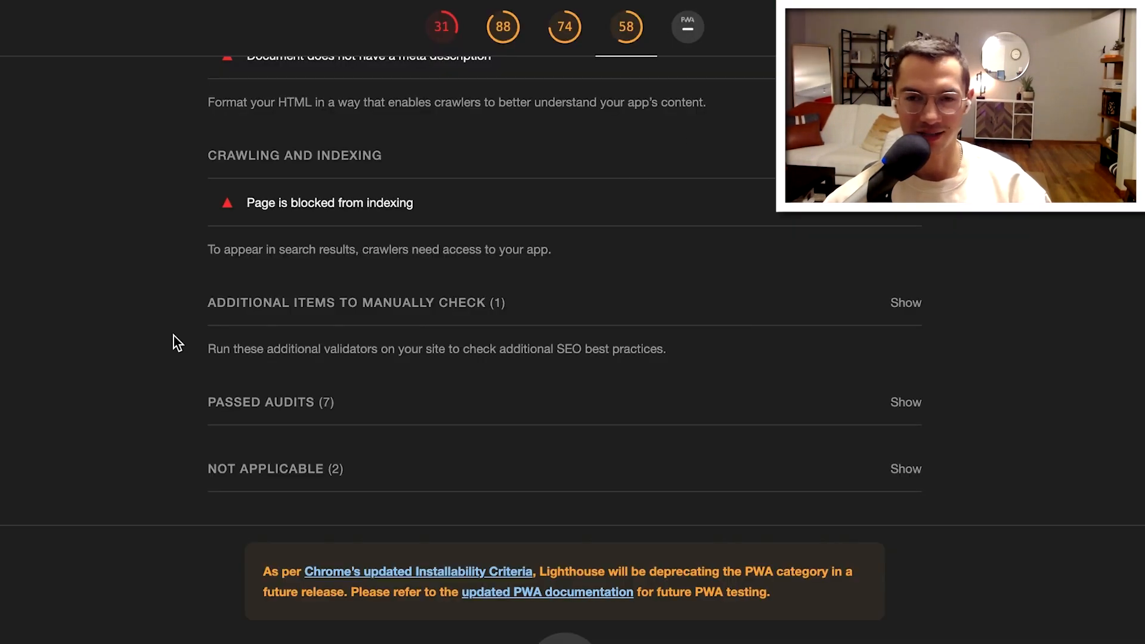
# Step: Review the Accessibility findings, then jump to the Best Practices section scoring 74
pyautogui.click(503, 28)
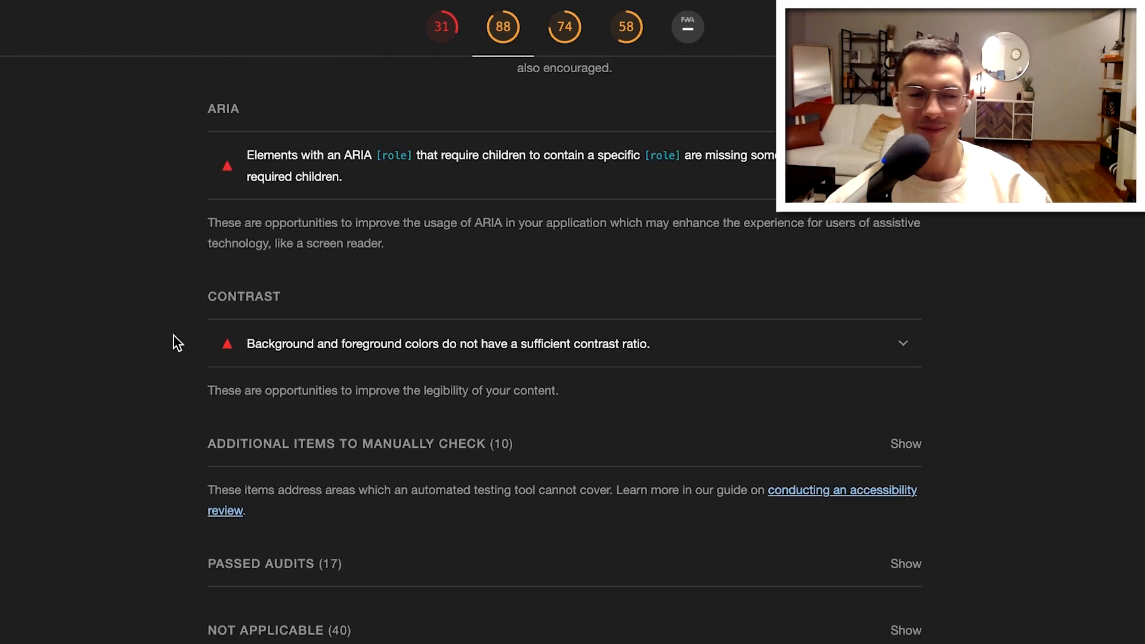
pyautogui.scroll(-3)
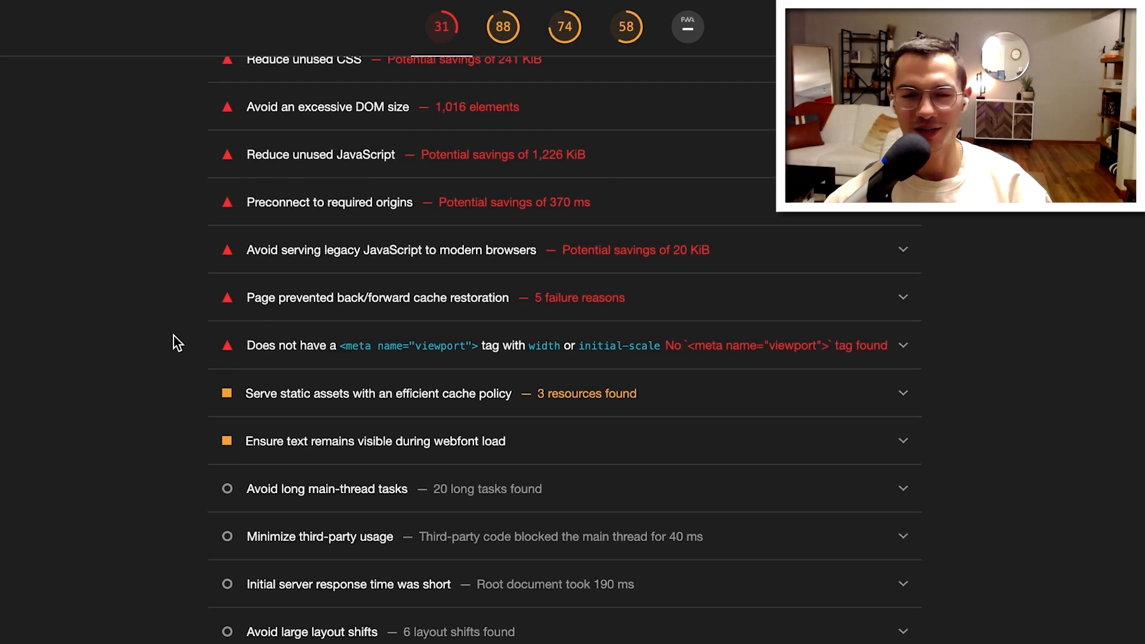
pyautogui.scroll(3)
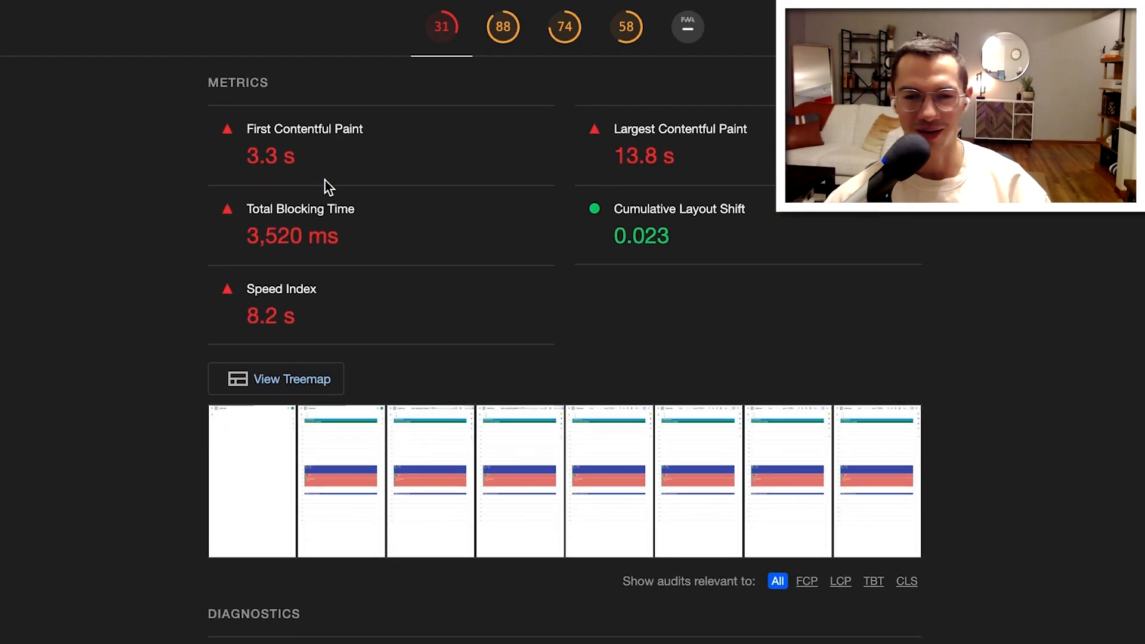
pyautogui.scroll(-3)
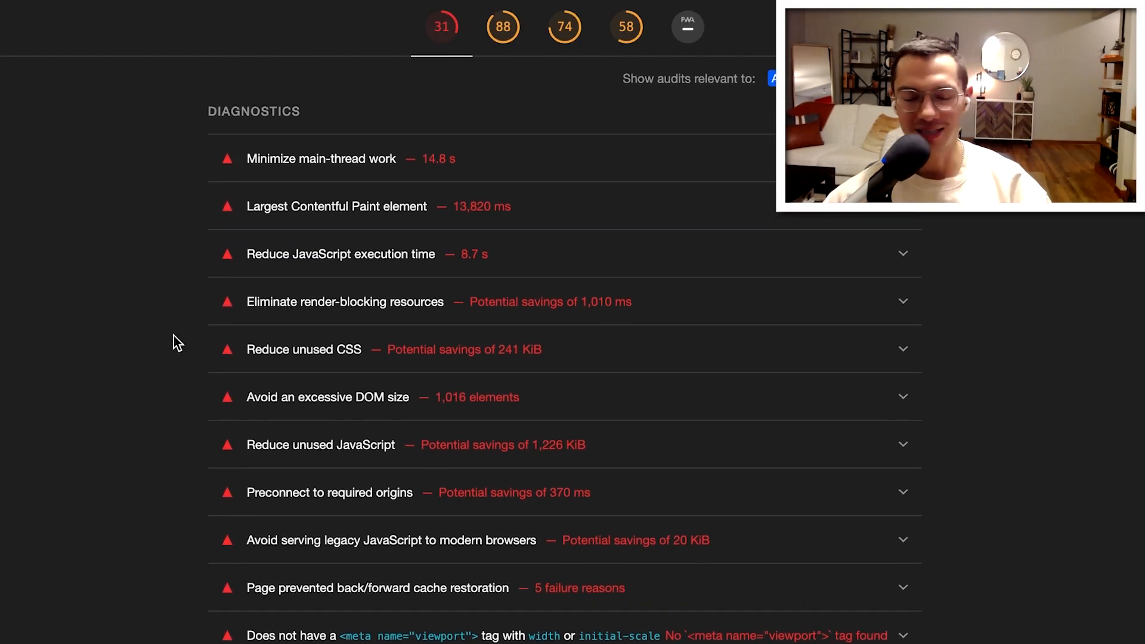
pyautogui.scroll(-3)
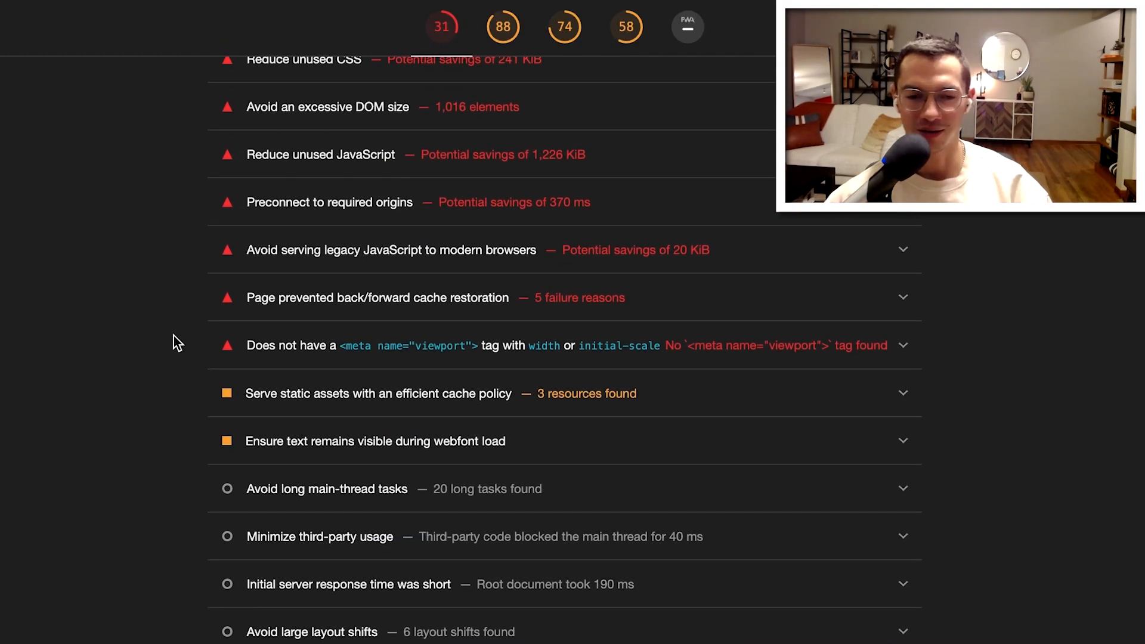
pyautogui.click(563, 27)
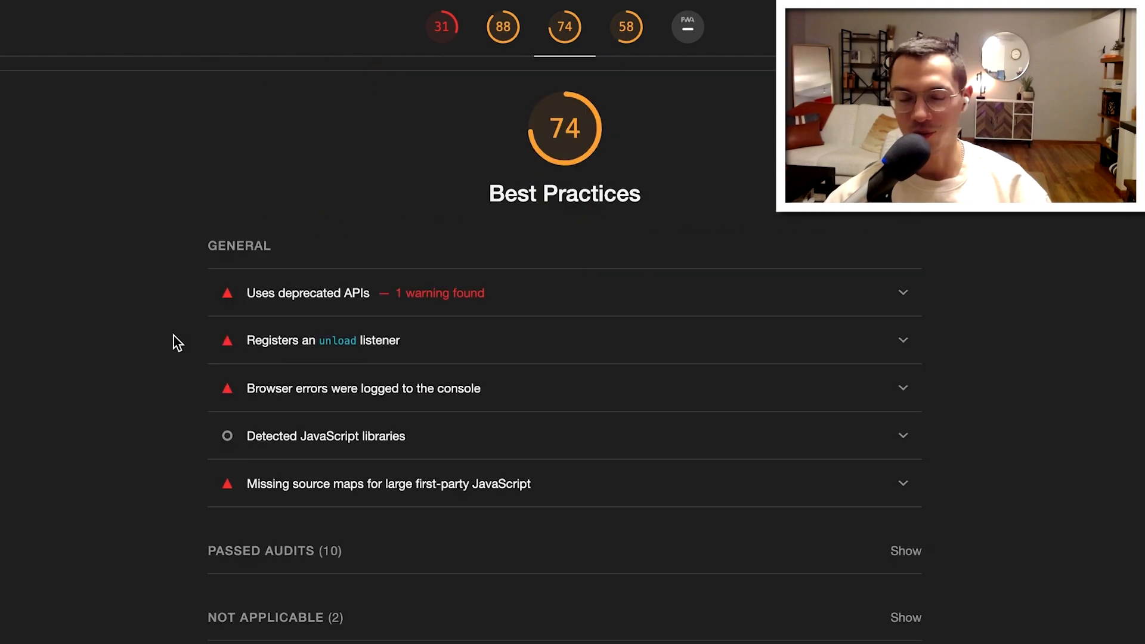